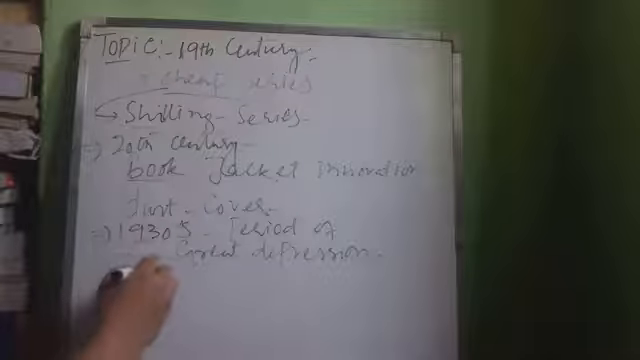
mouse_move(170, 290)
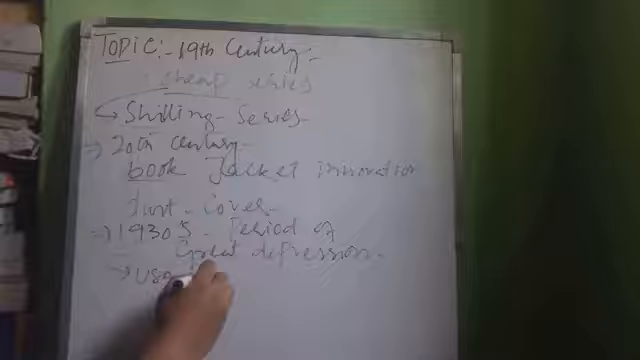